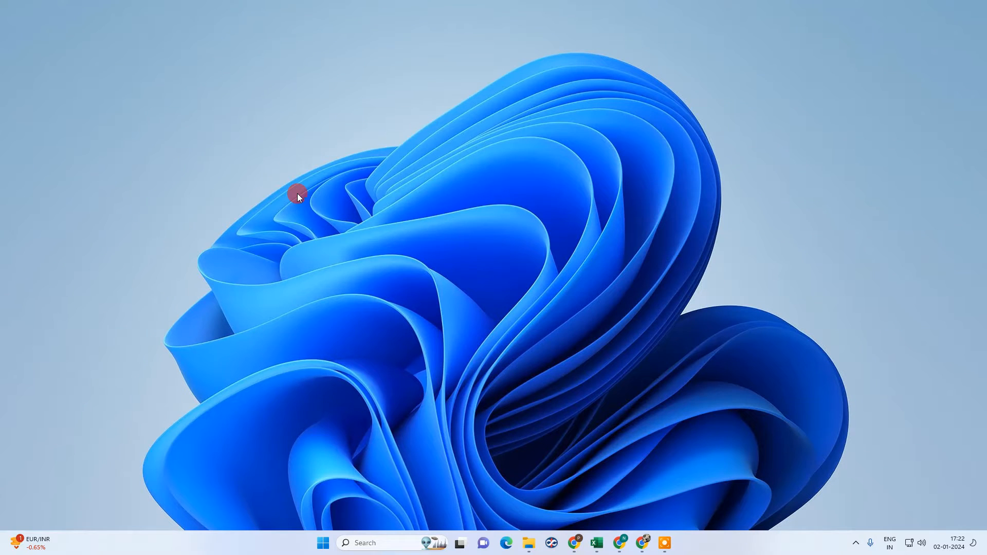
Switch from the desktop to the Google Docs document and deselect the text to show the red highlight.
right_click(297, 192)
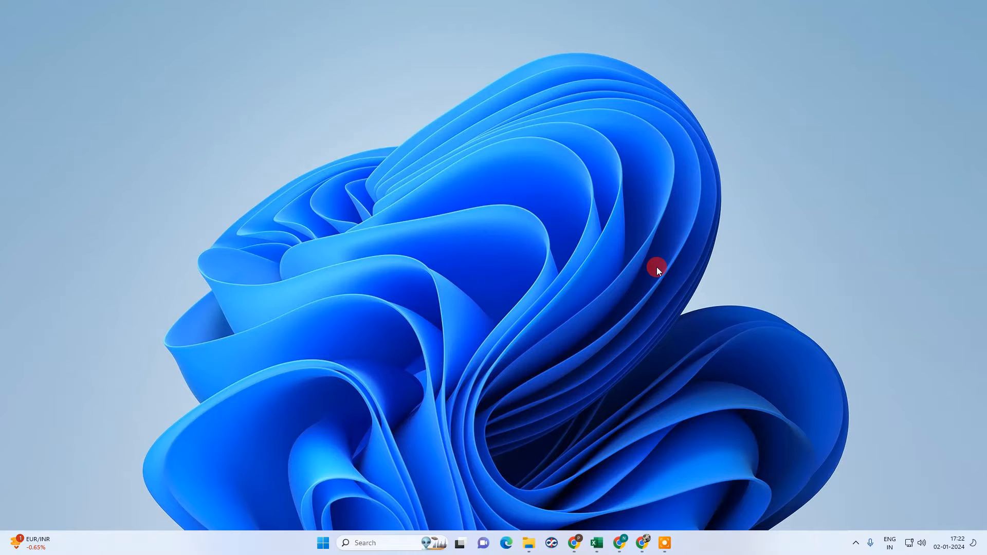
mouse_move(469, 226)
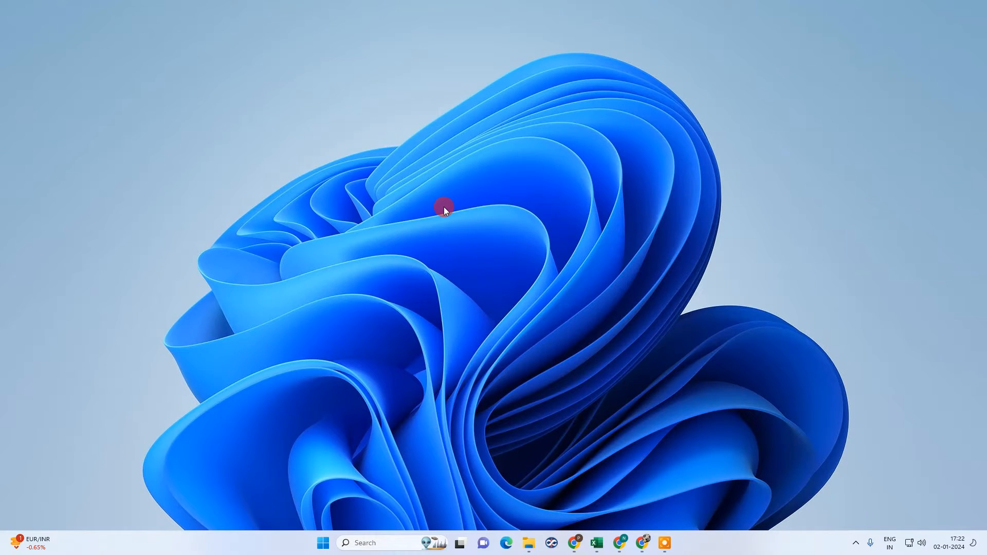
right_click(442, 208)
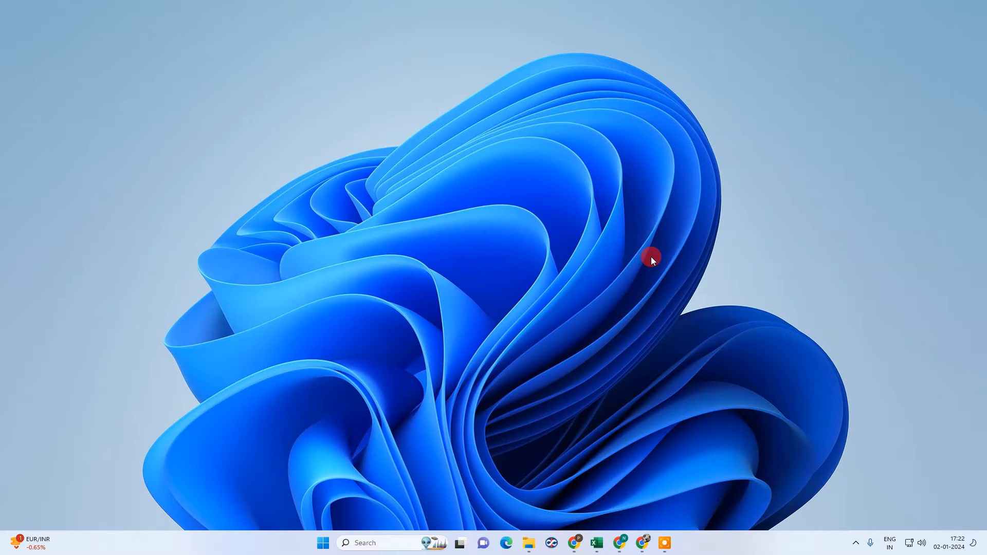
mouse_move(617, 285)
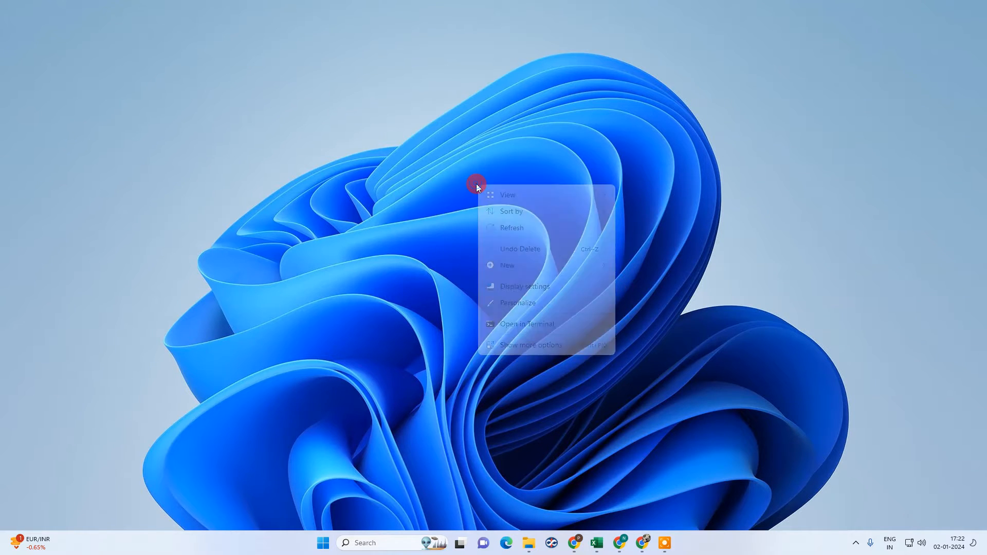
click(512, 229)
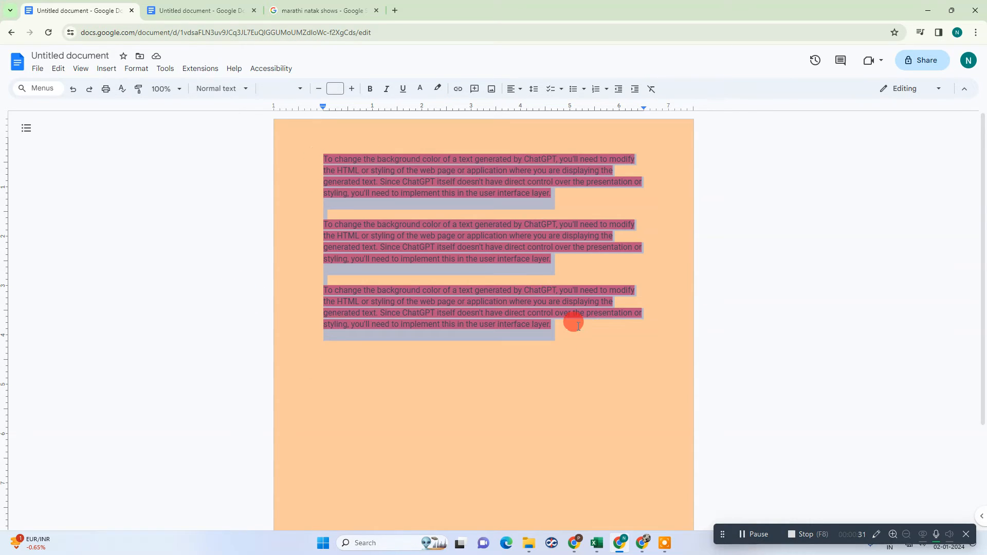
click(438, 88)
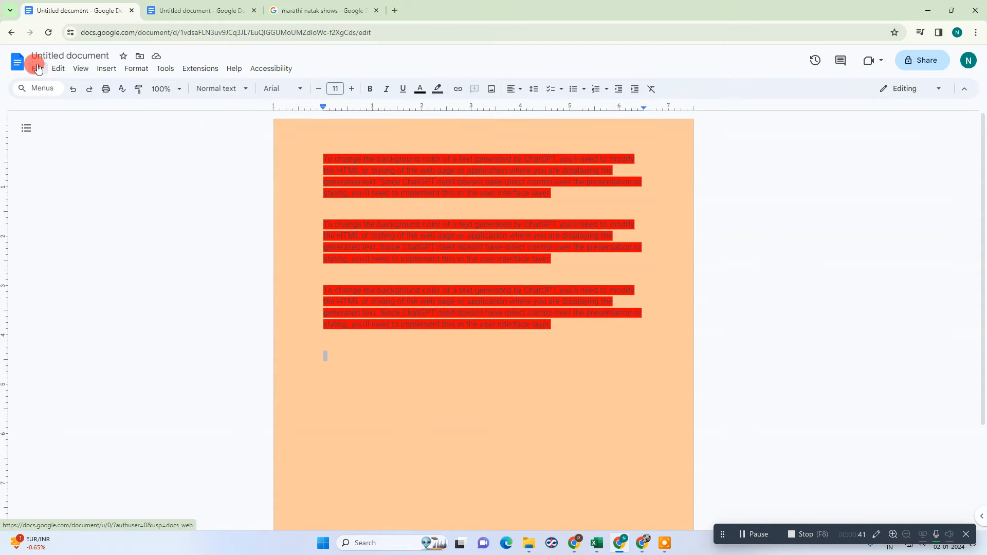
Set the page colour to white in File > Page setup and confirm.
click(37, 68)
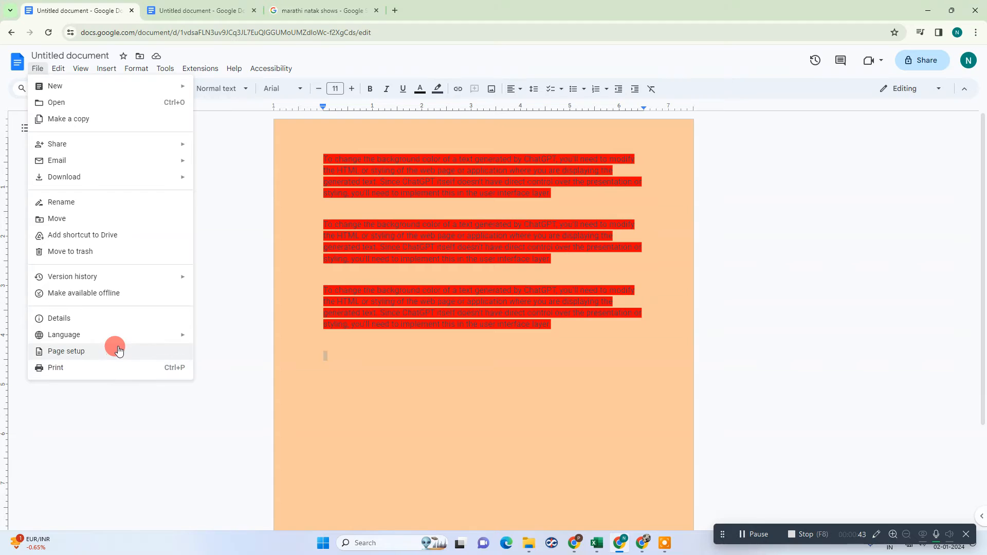
click(66, 350)
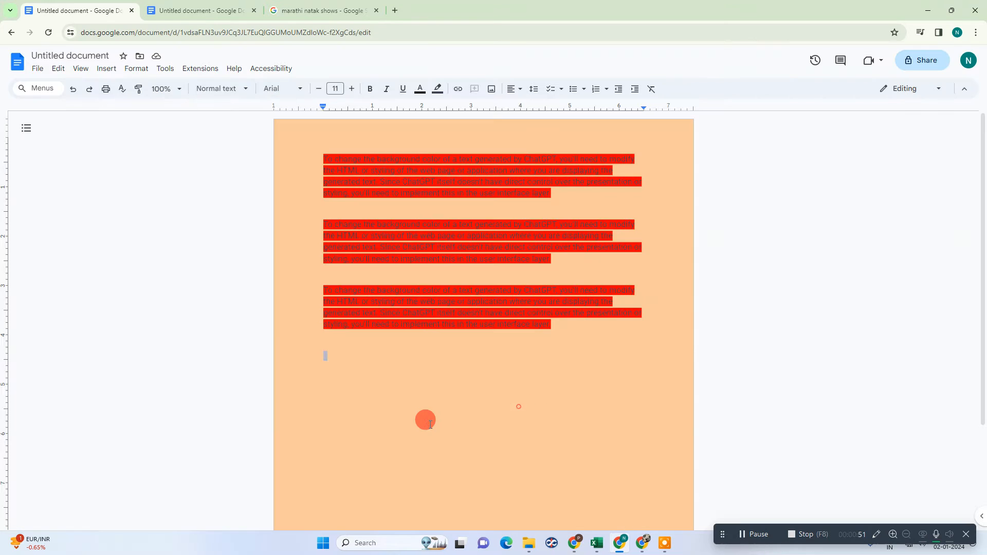
click(37, 69)
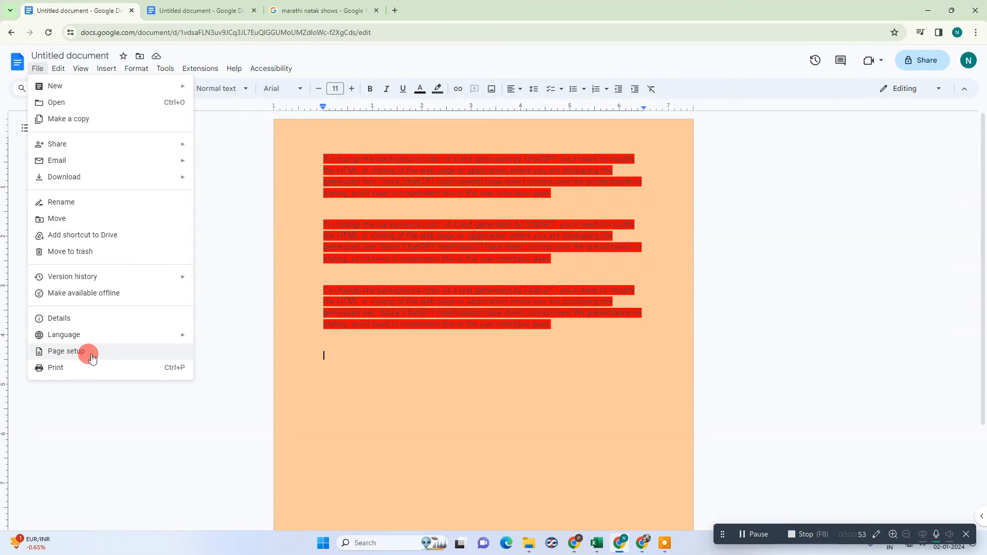
click(65, 351)
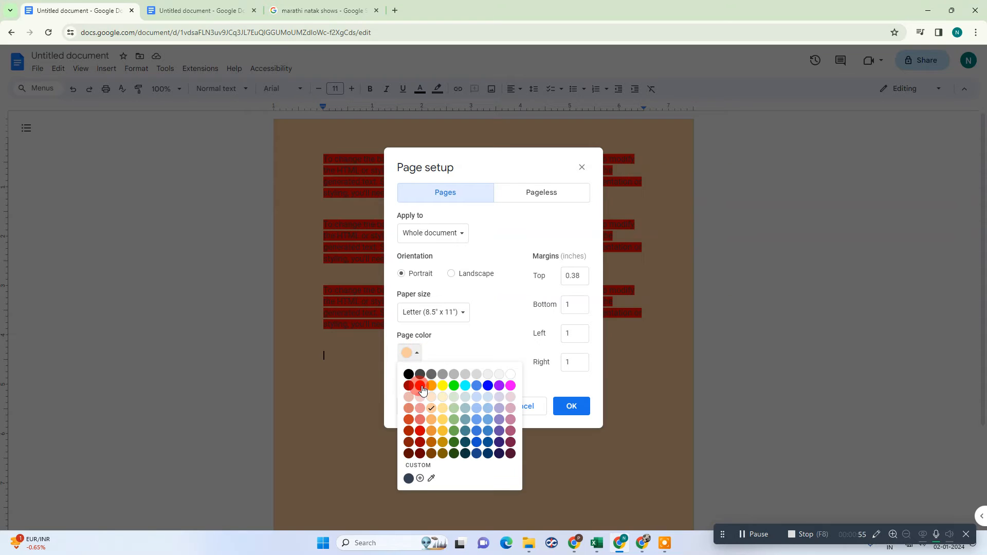
click(406, 352)
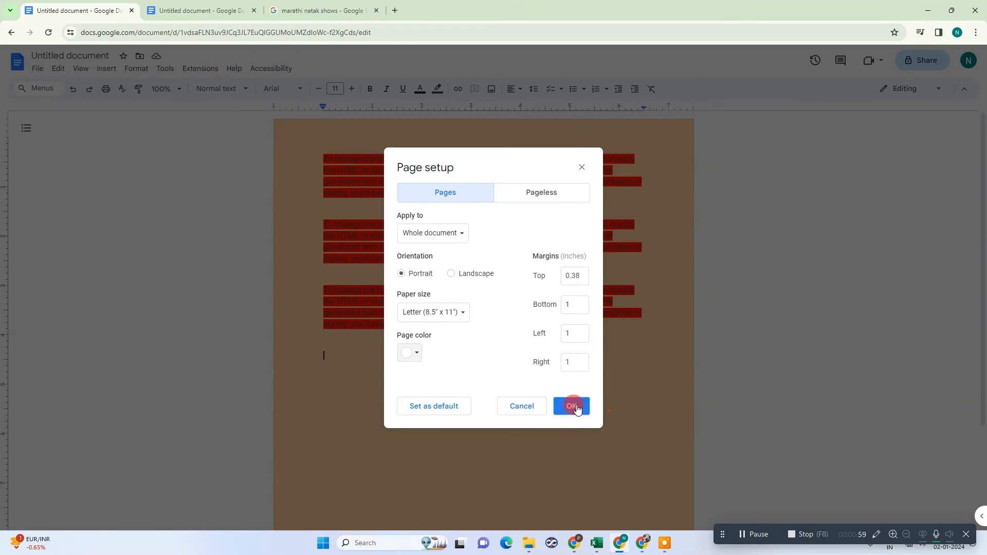
click(571, 406)
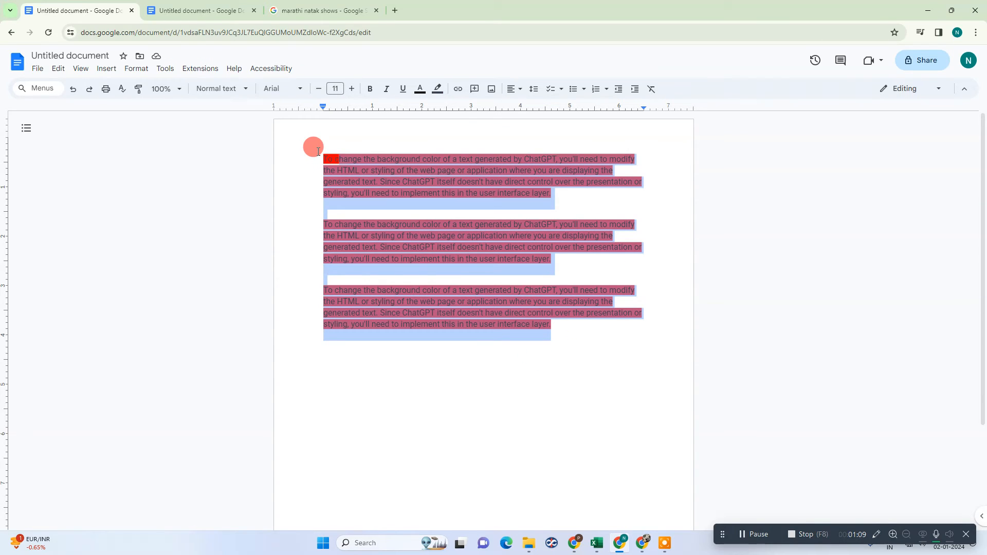
Select all three red-highlighted paragraphs starting from the first word.
click(437, 88)
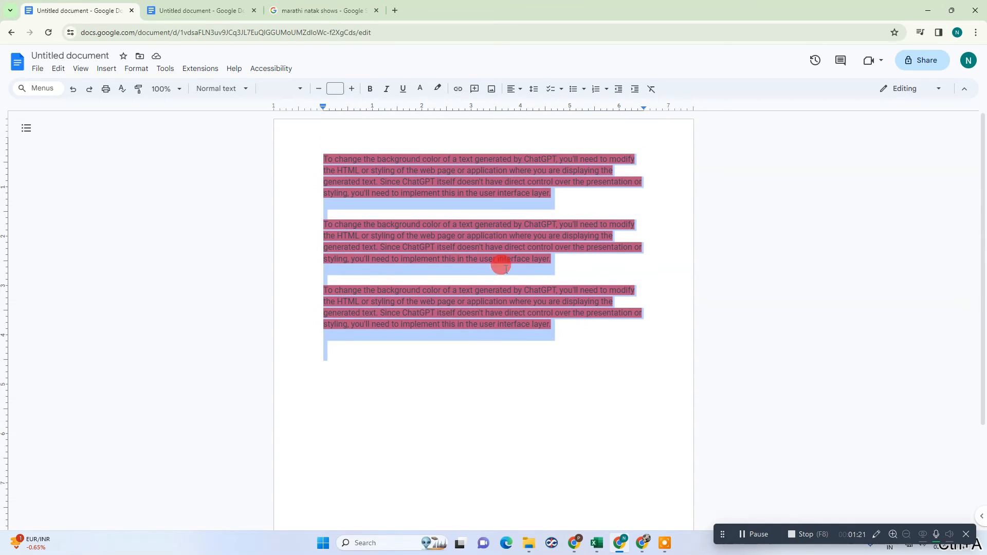
mouse_move(450, 83)
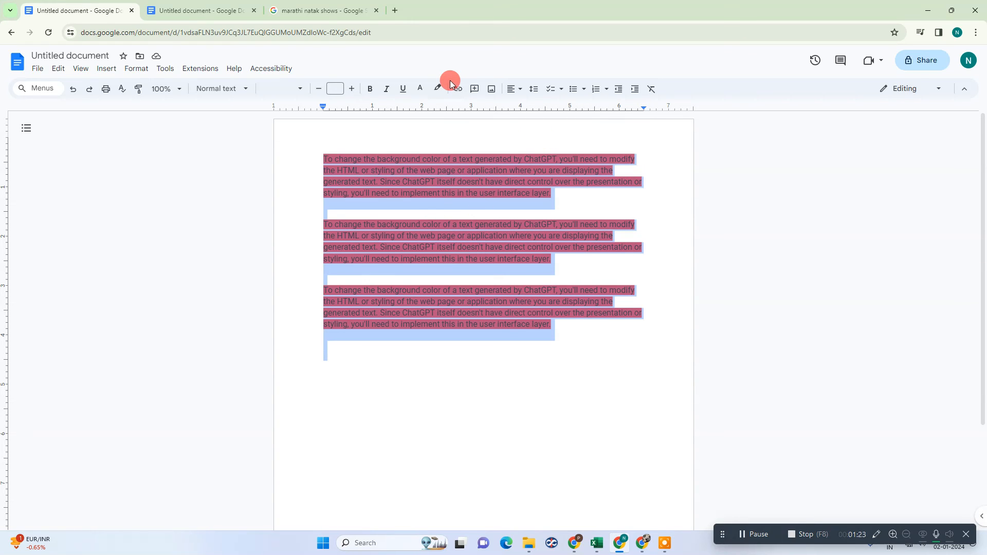
Set the highlight colour of the selected paragraphs to None.
click(437, 88)
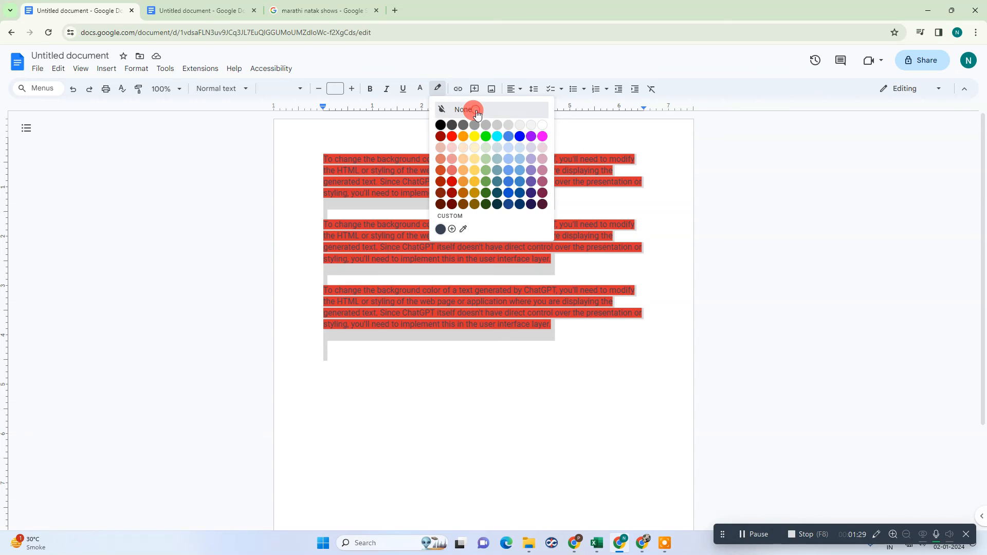
click(462, 109)
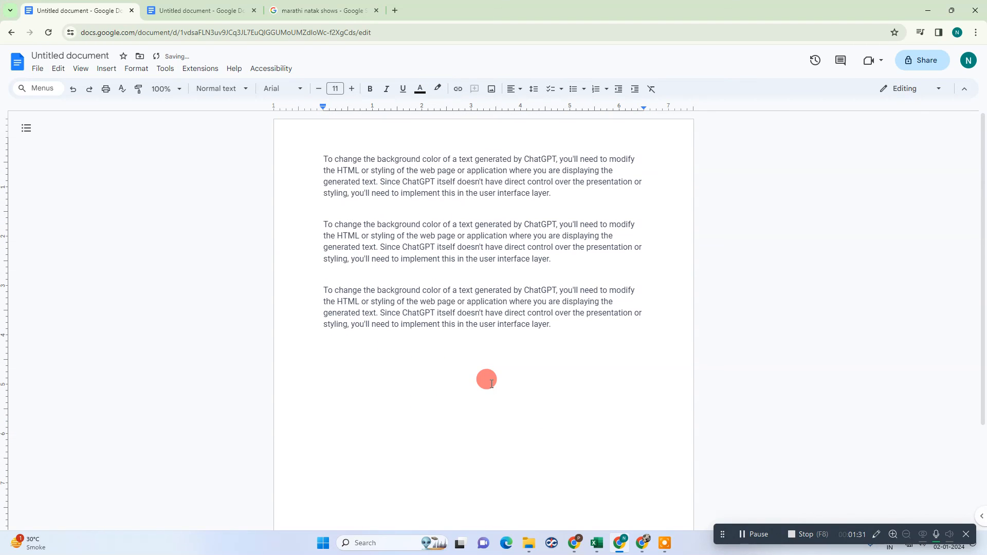